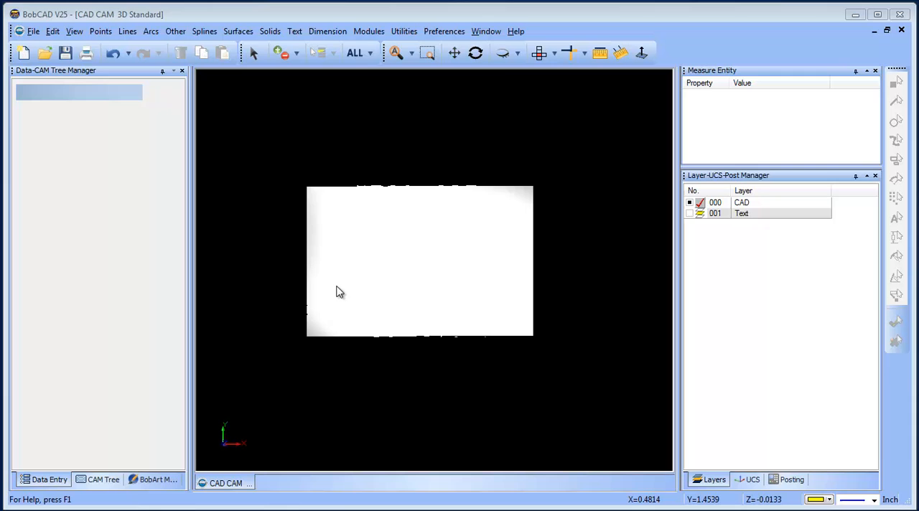
Orbit the wavy-topped block to inspect the wave from different angles
left_click(475, 52)
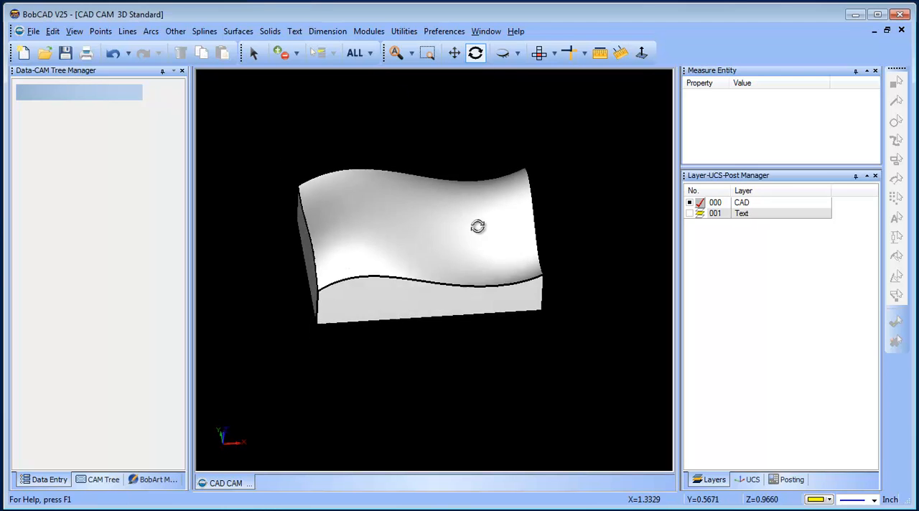
left_click_drag(478, 227, 460, 275)
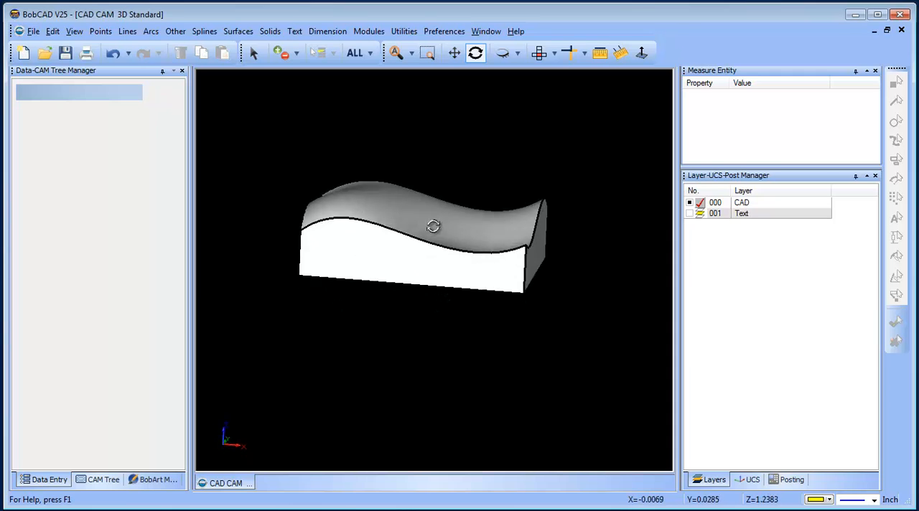
left_click_drag(433, 226, 416, 194)
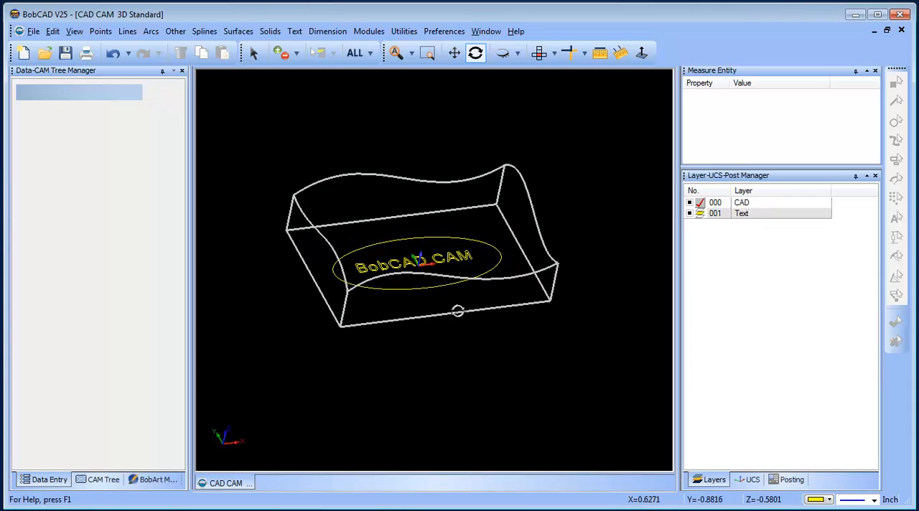
Add new layer 002 and submit the text and ellipse to Project Curves to Surface
right_click(742, 213)
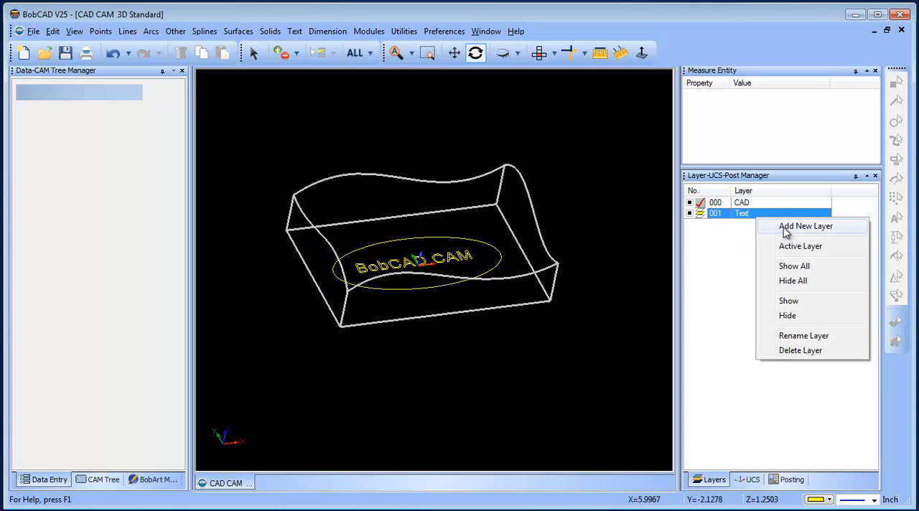
left_click(806, 226)
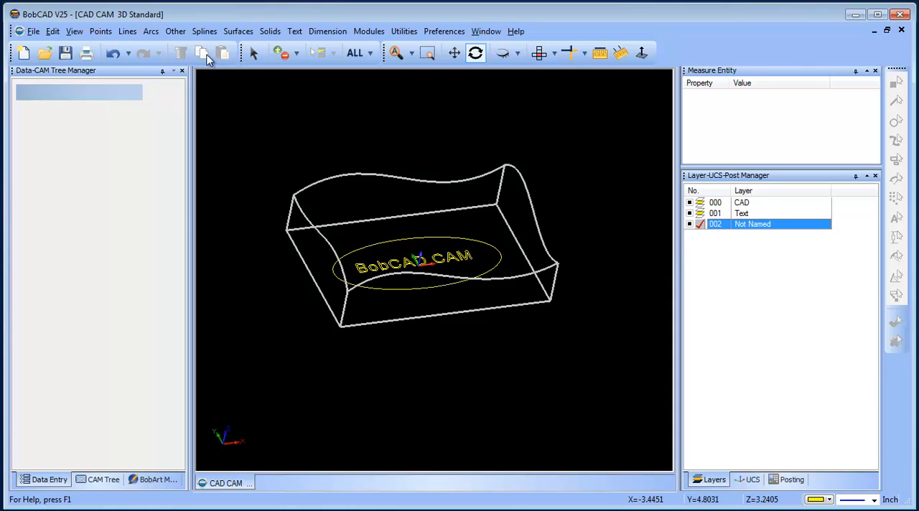
left_click(175, 31)
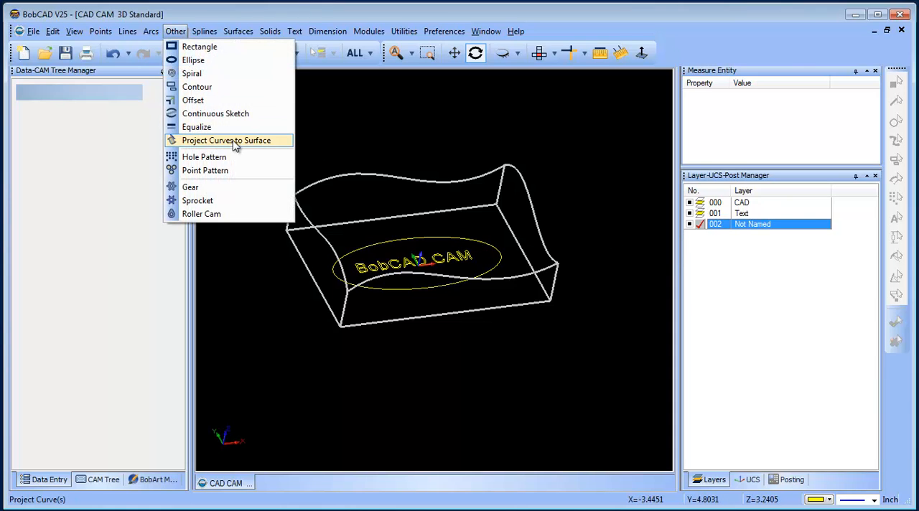
left_click(226, 140)
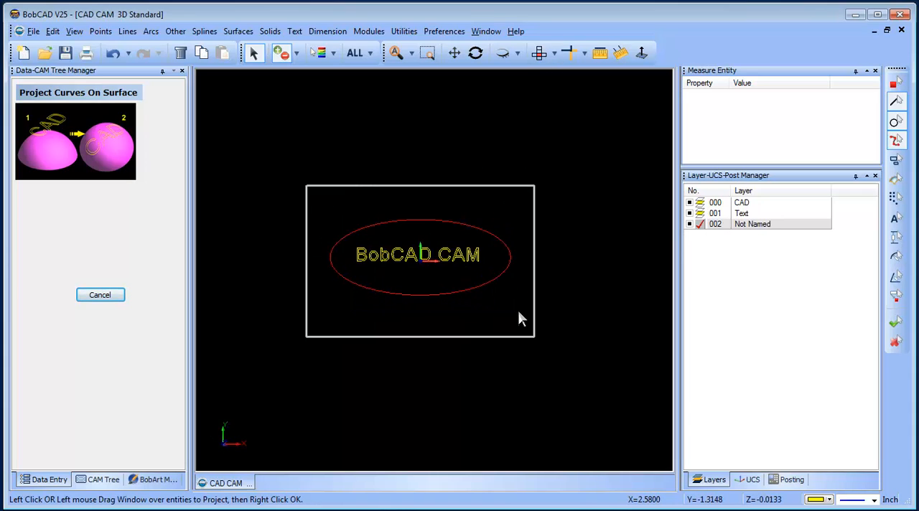
mouse_move(485, 306)
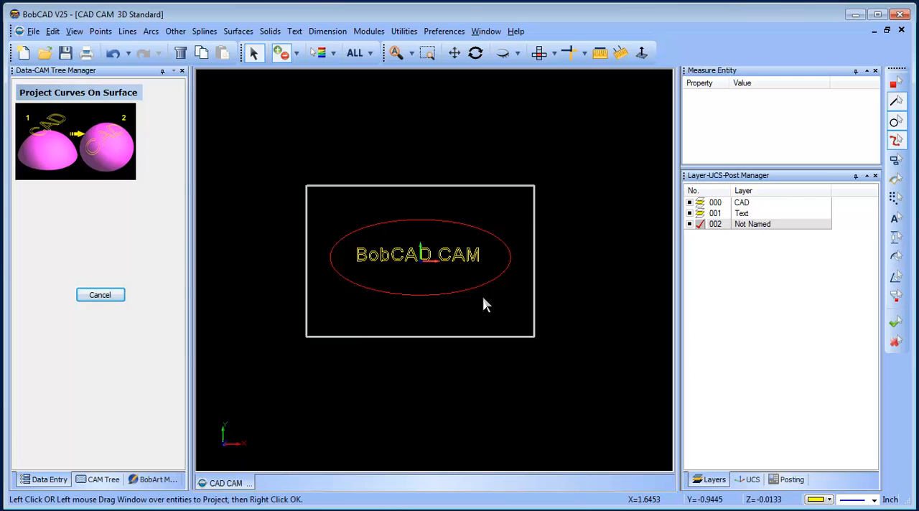
right_click(485, 304)
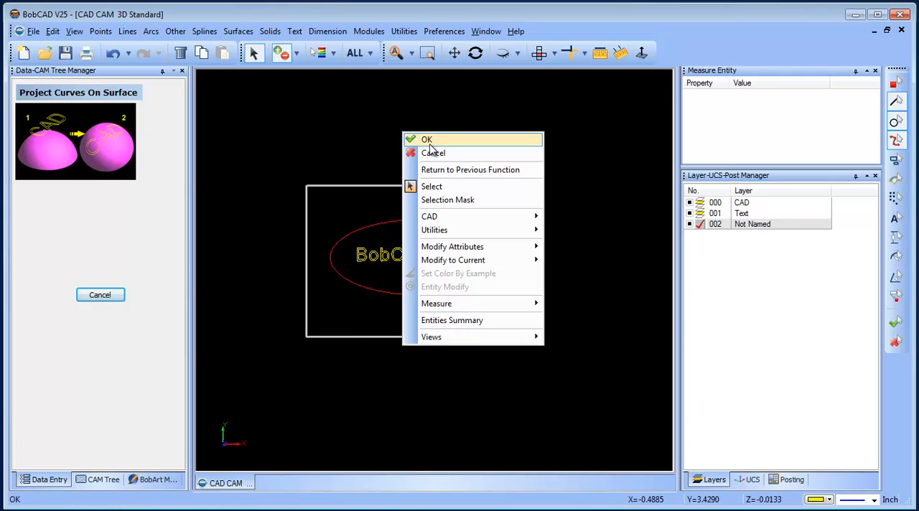
left_click(403, 31)
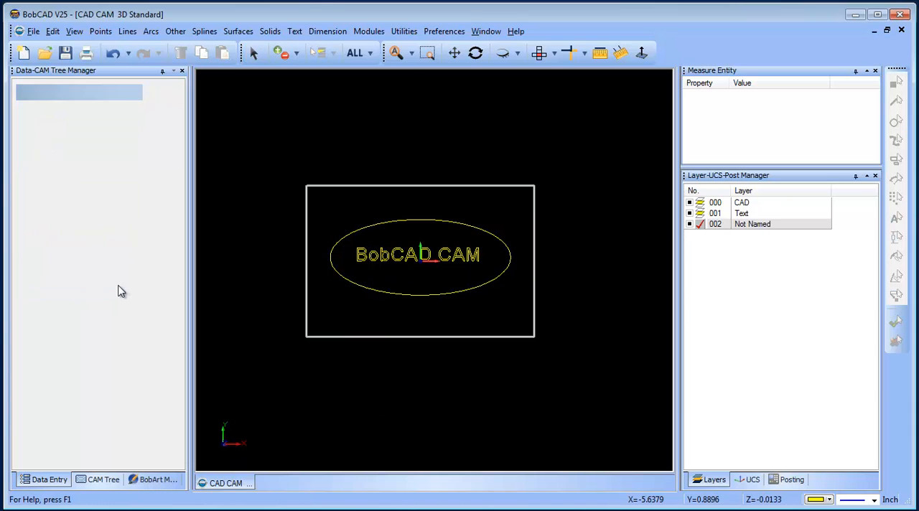
Explode the BobCAD CAM text into arcs and return to a top-down view
left_click(404, 30)
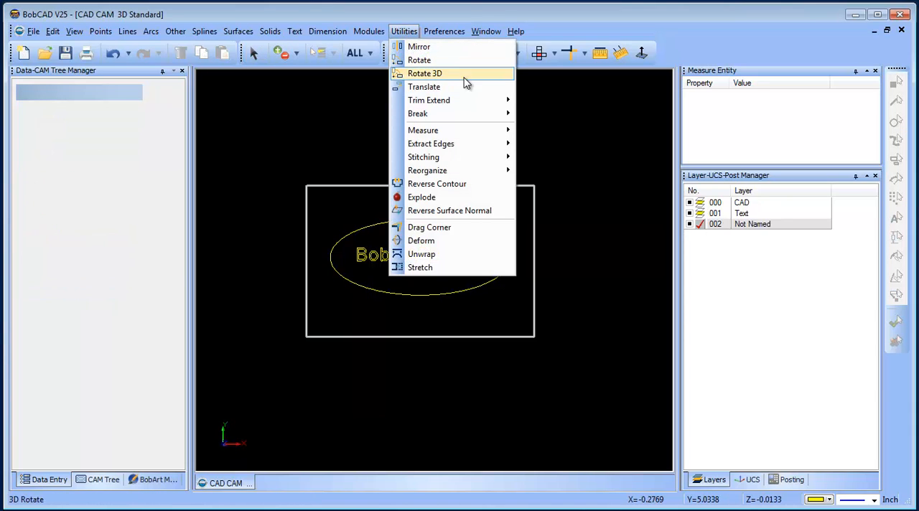
mouse_move(422, 196)
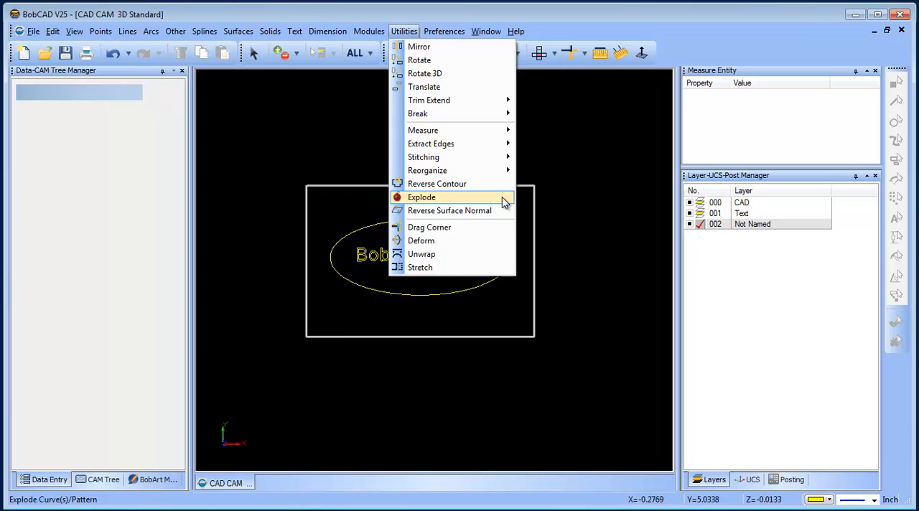
left_click(421, 197)
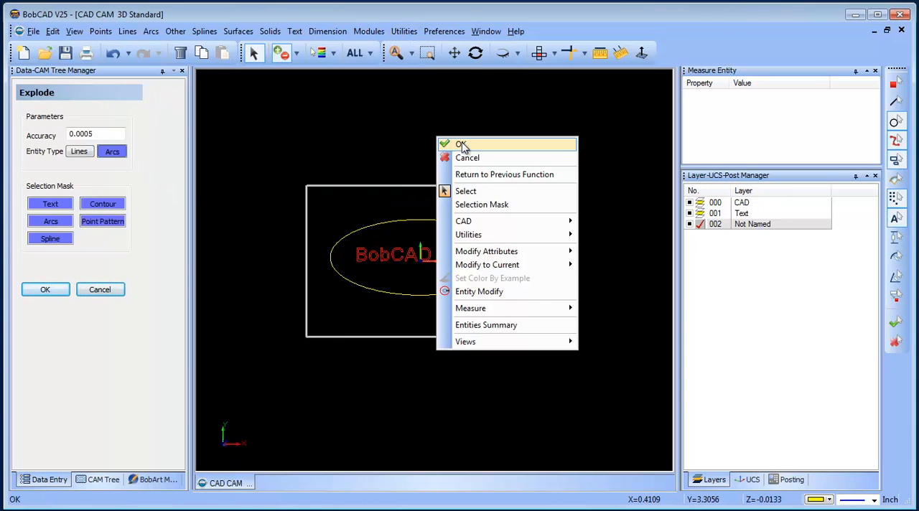
left_click(462, 144)
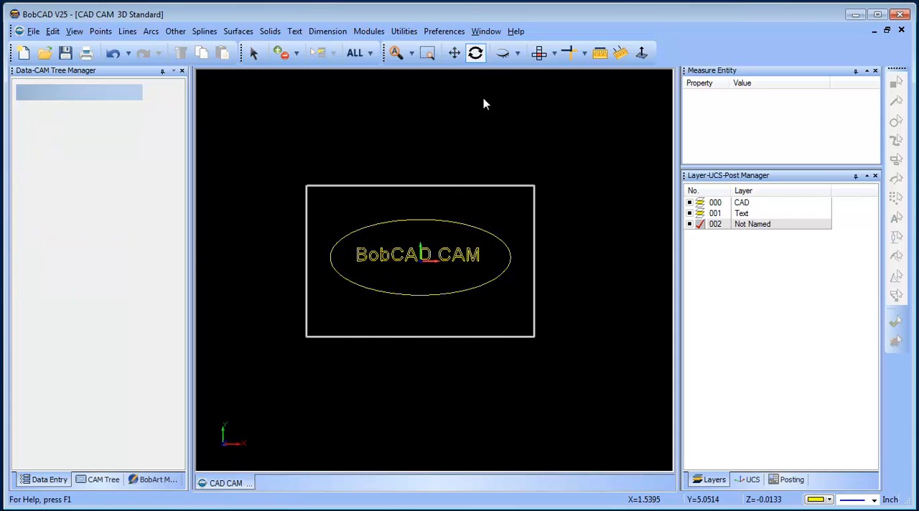
left_click(539, 53)
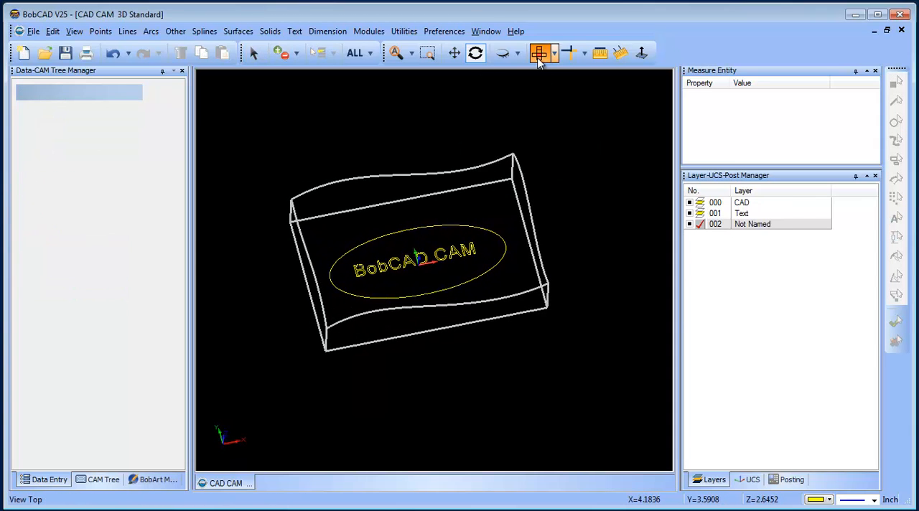
left_click(539, 53)
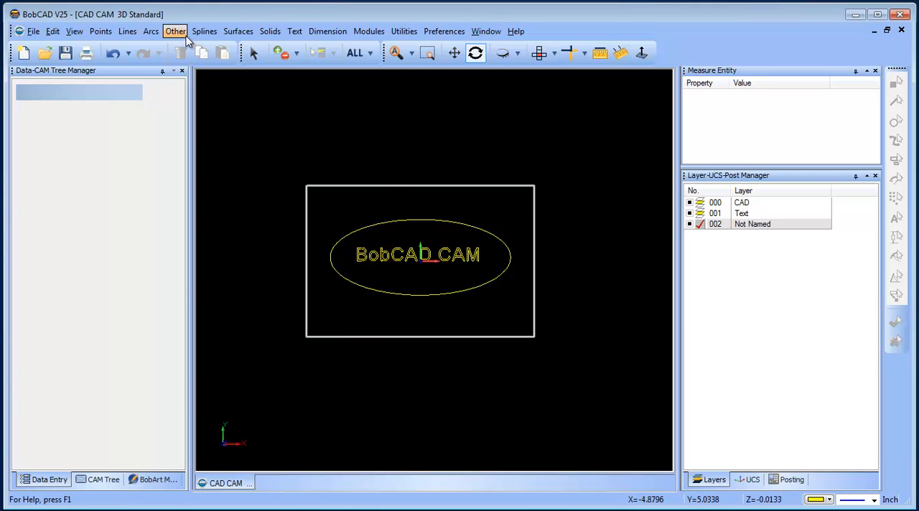
Project the exploded text and ellipse onto the wavy top surface
left_click(175, 30)
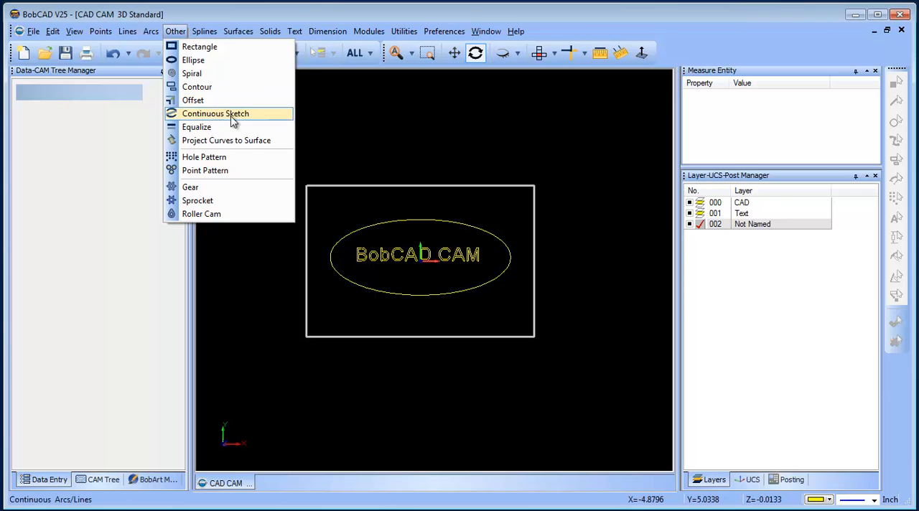
left_click(226, 140)
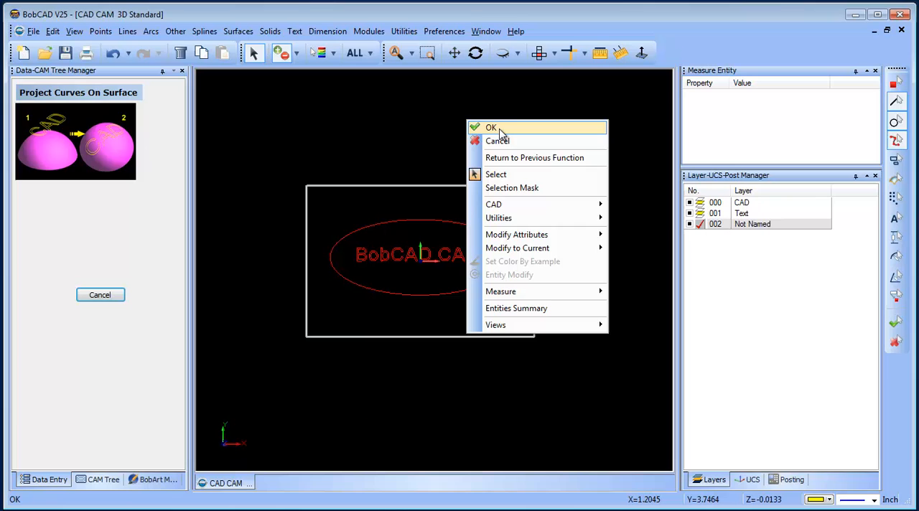
left_click(491, 128)
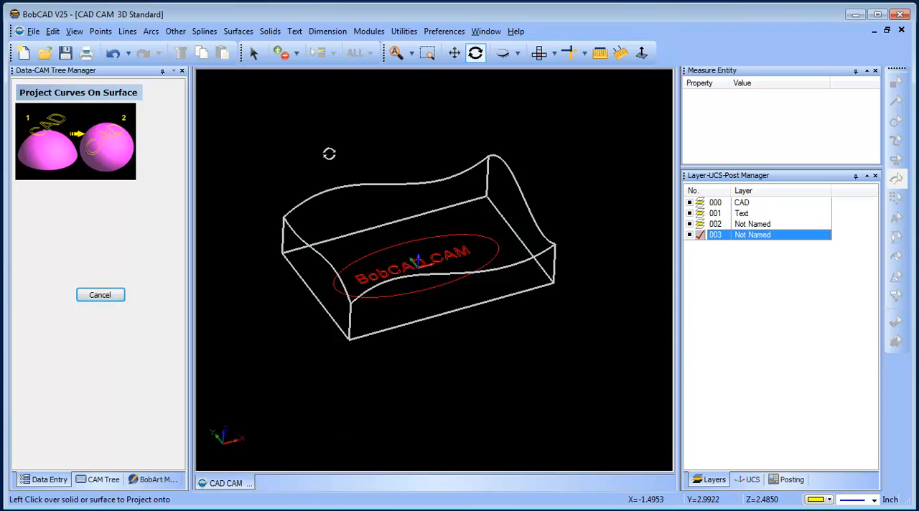
left_click(476, 52)
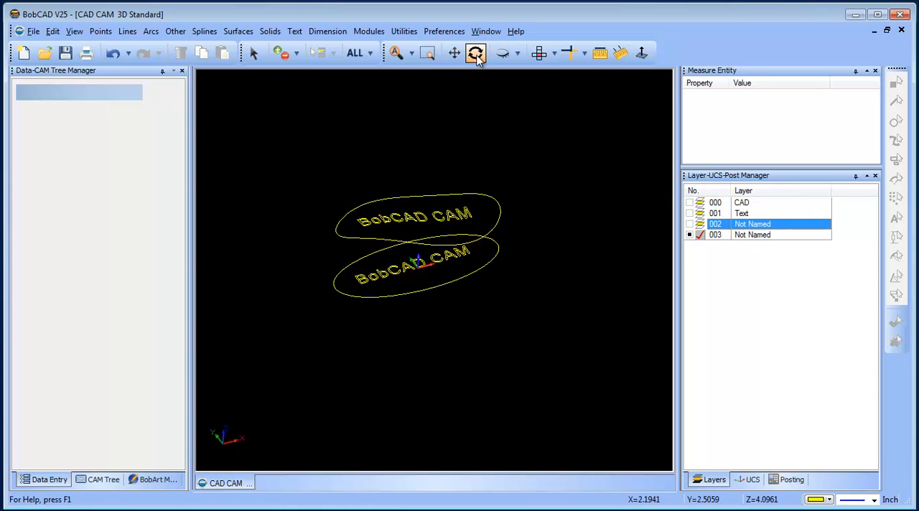
View from the front and move the projected text and ellipse onto the current layer
left_click(551, 53)
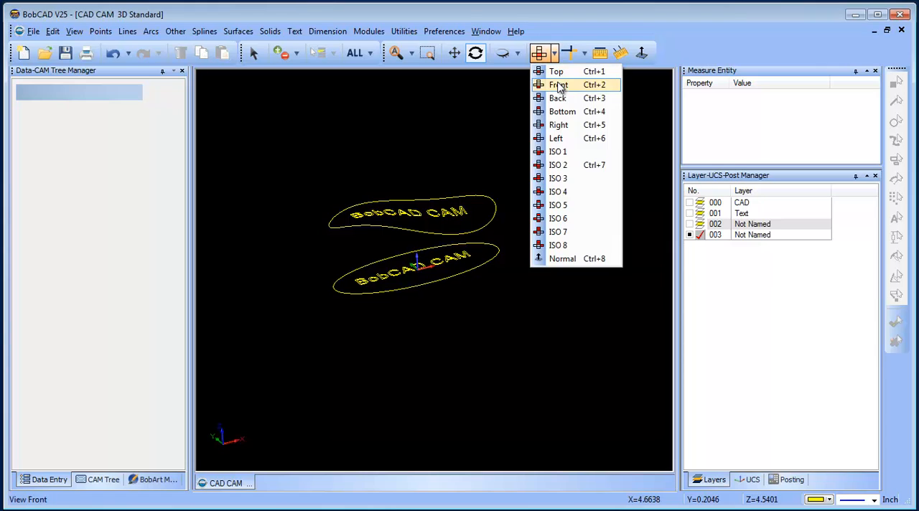
left_click(558, 85)
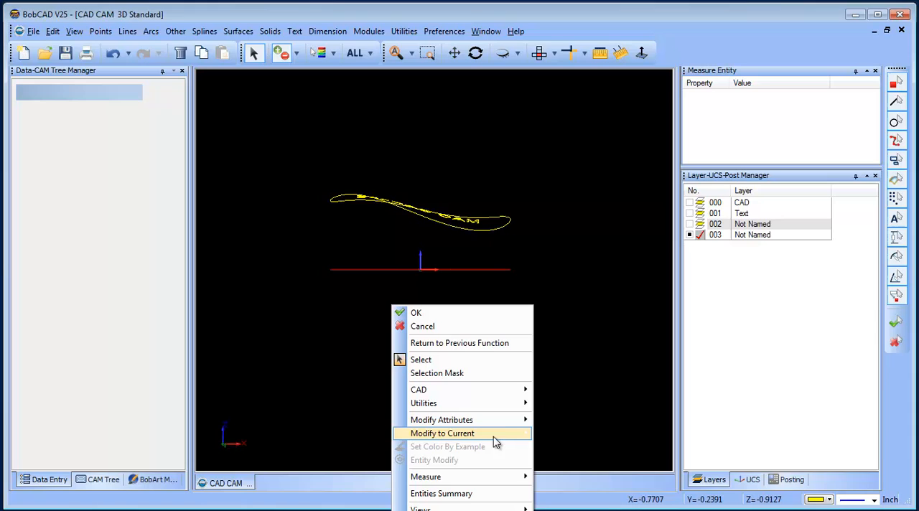
left_click(442, 433)
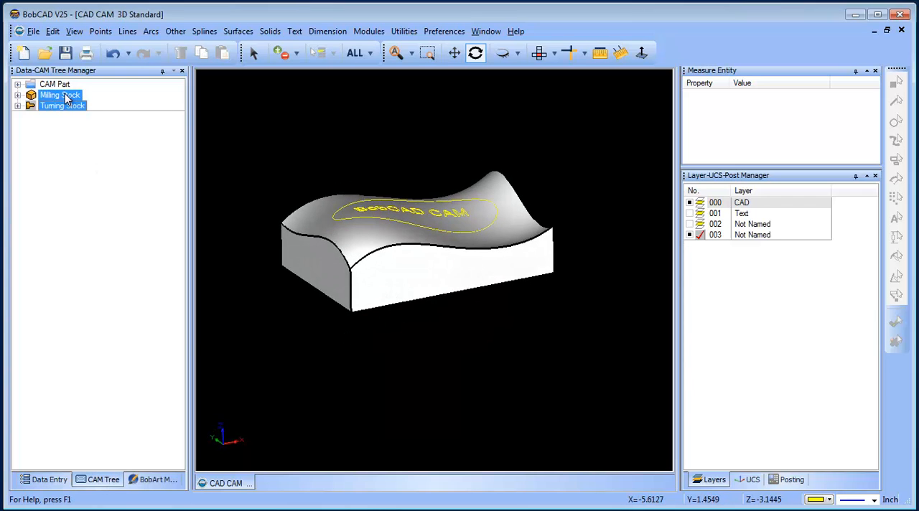
Accept the machine setup and make the milling stock semi-transparent
double_click(50, 95)
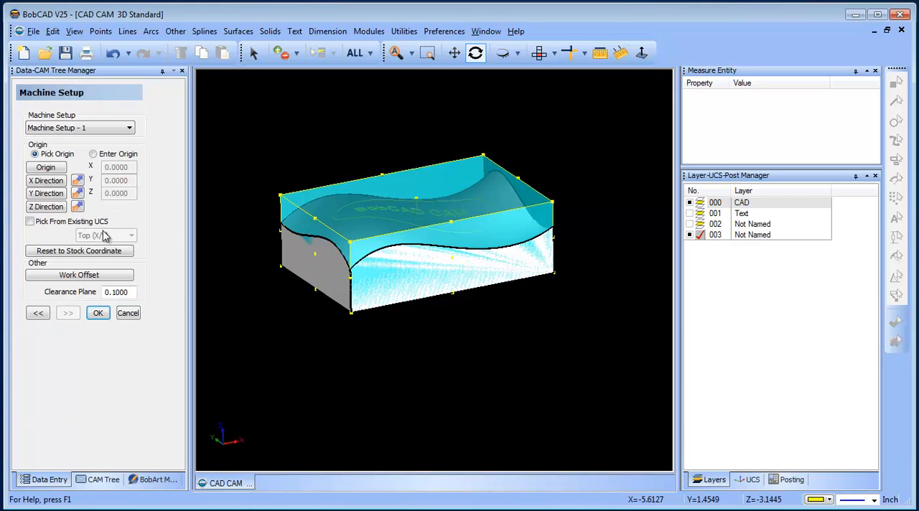
left_click(45, 167)
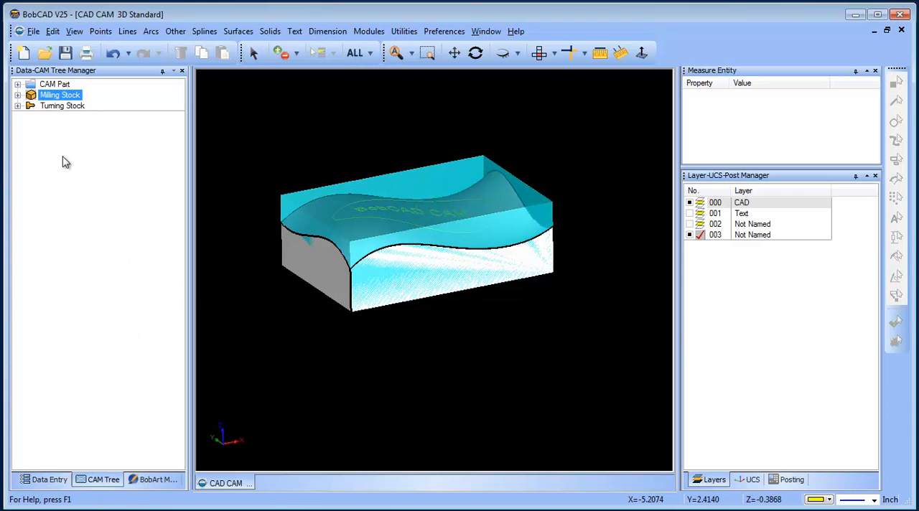
left_click(17, 94)
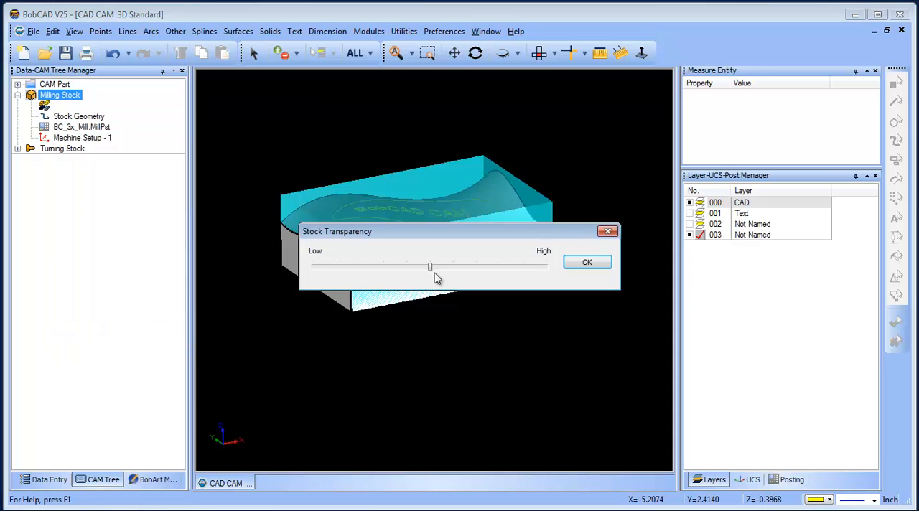
left_click(587, 262)
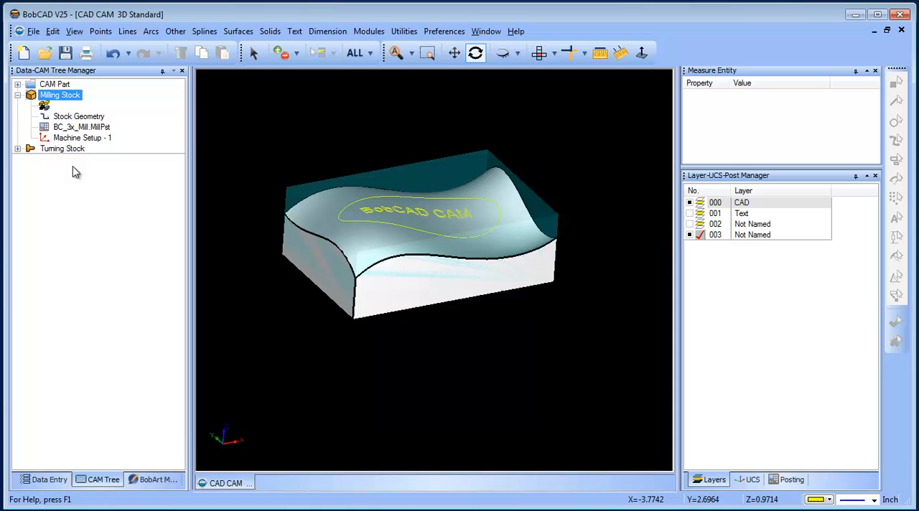
right_click(77, 137)
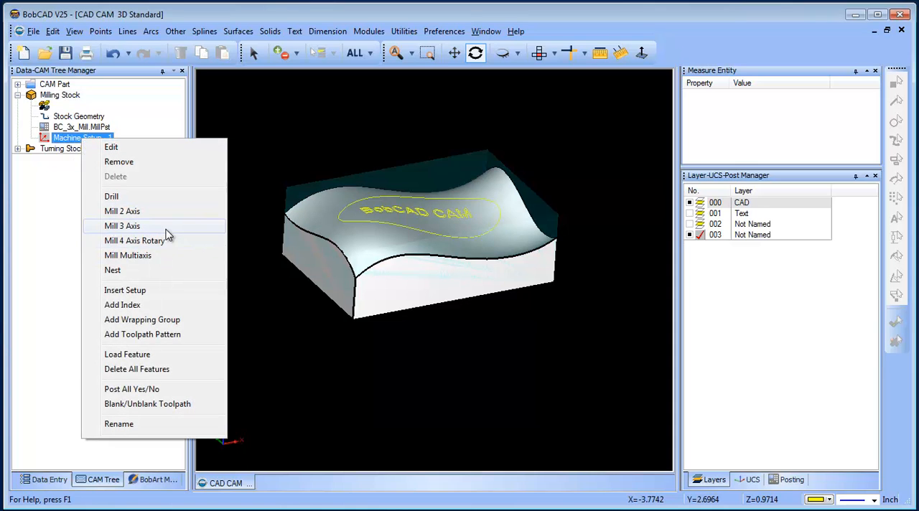
Add a Mill 3 Axis Engraving feature under Machine Setup 1
left_click(122, 226)
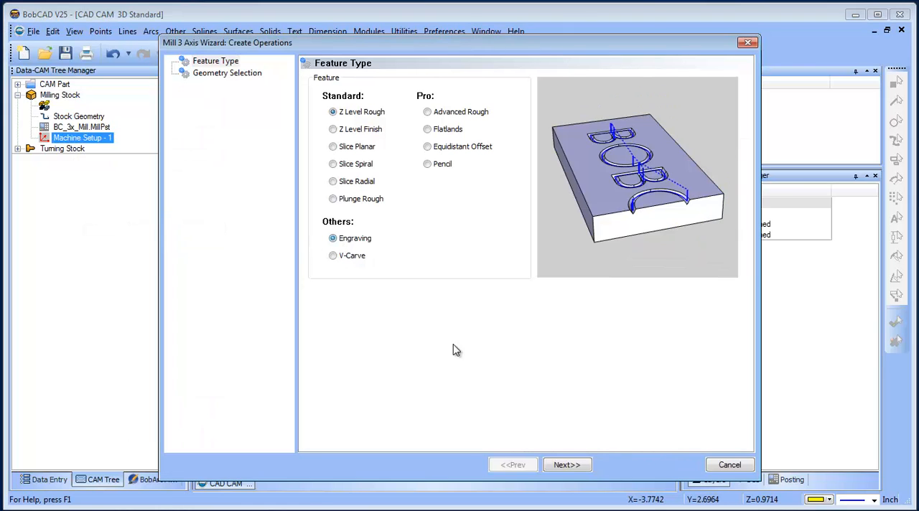
left_click(566, 465)
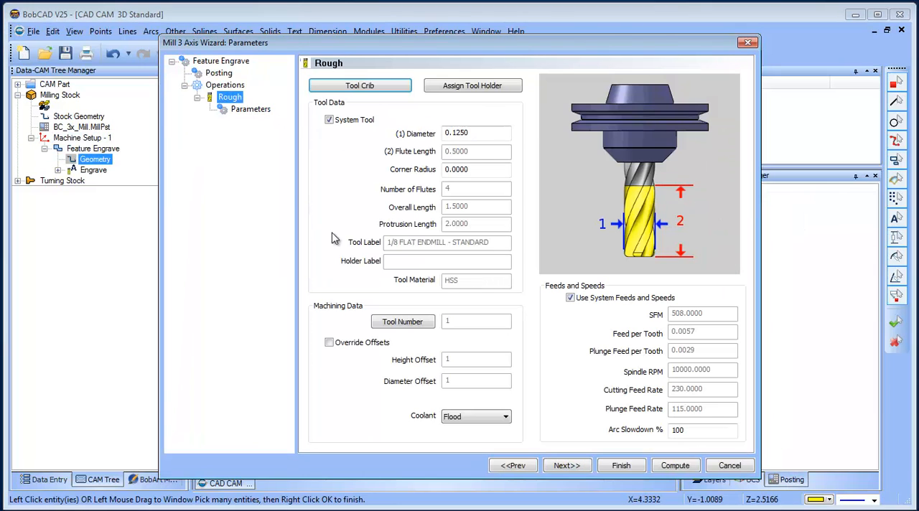
Create a 0.5-inch, 90-degree V-tool labelled 'Test Tool' and use it for engraving
left_click(359, 85)
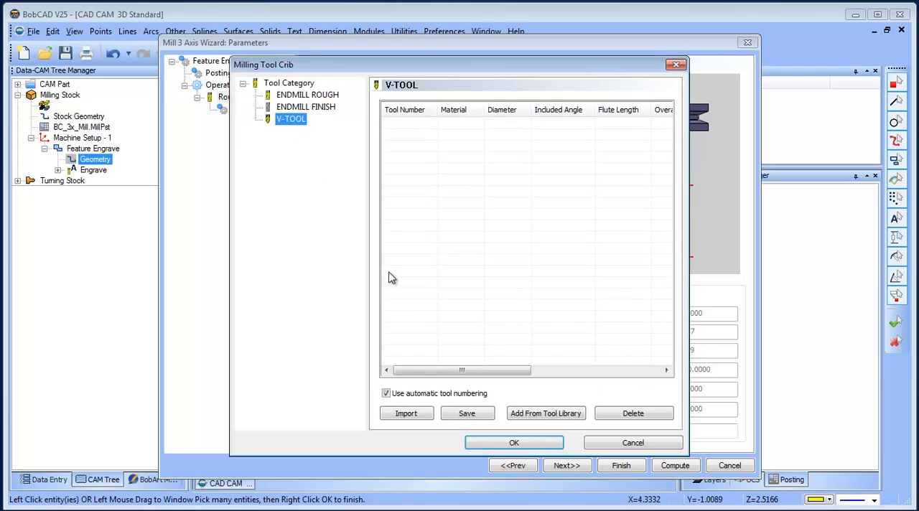
mouse_move(446, 425)
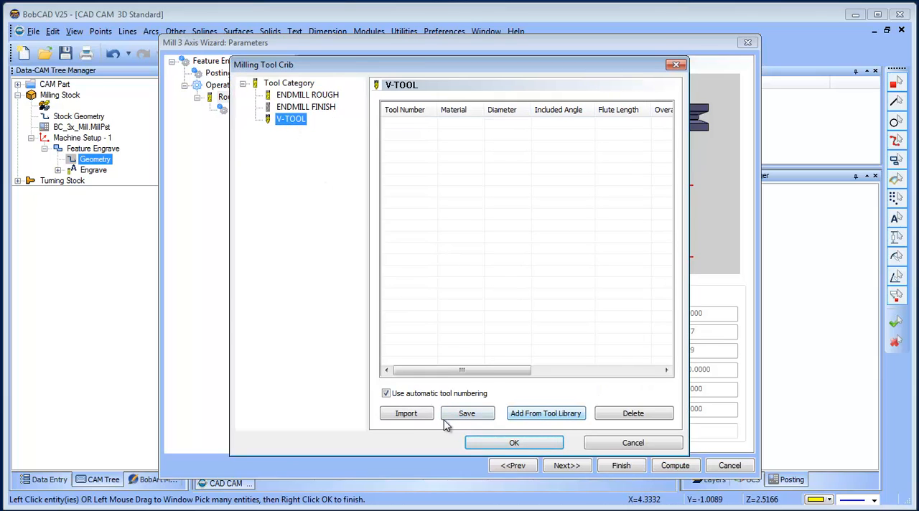
left_click(405, 413)
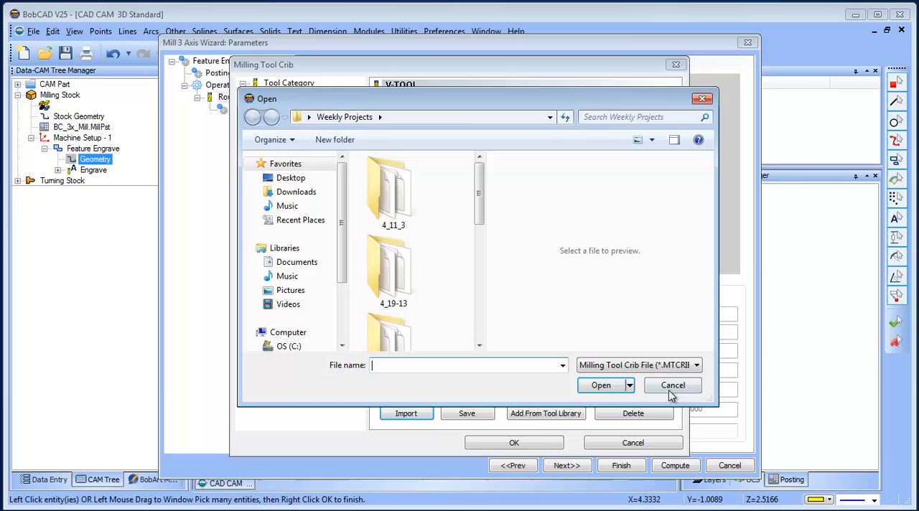
left_click(672, 385)
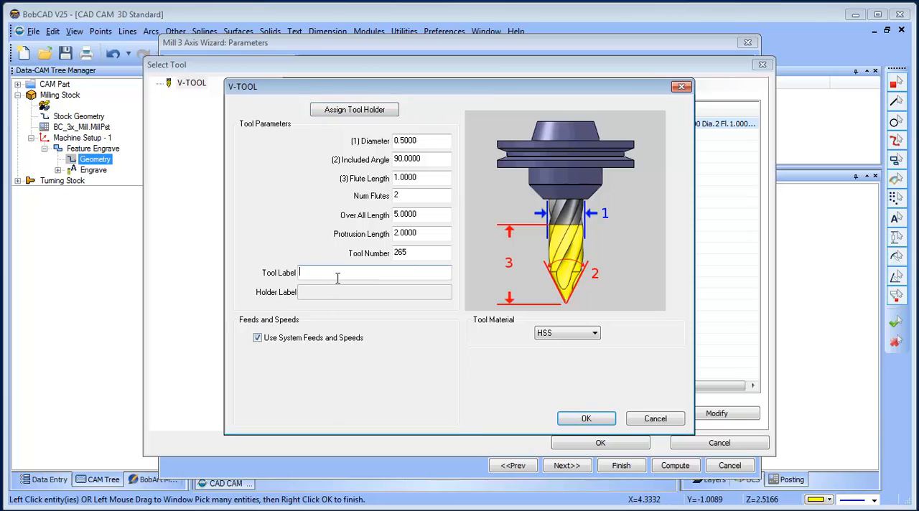
type("Test Tool")
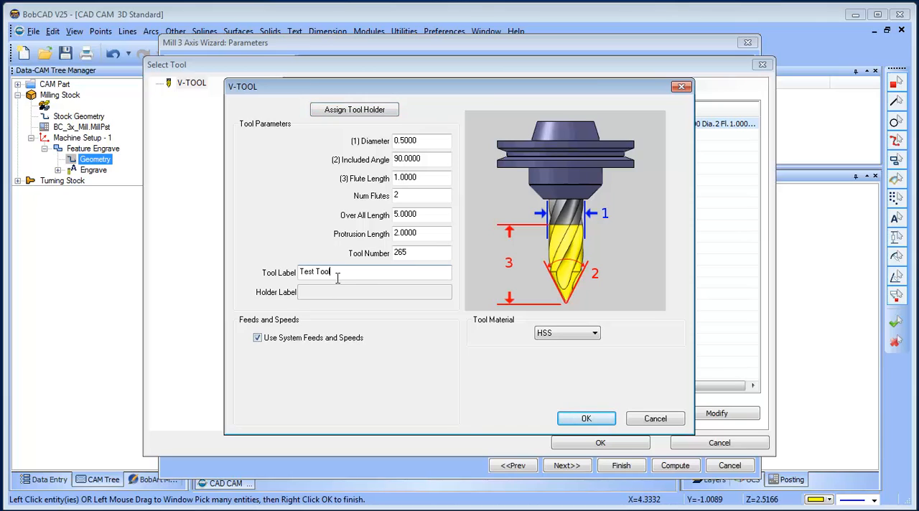
left_click(586, 419)
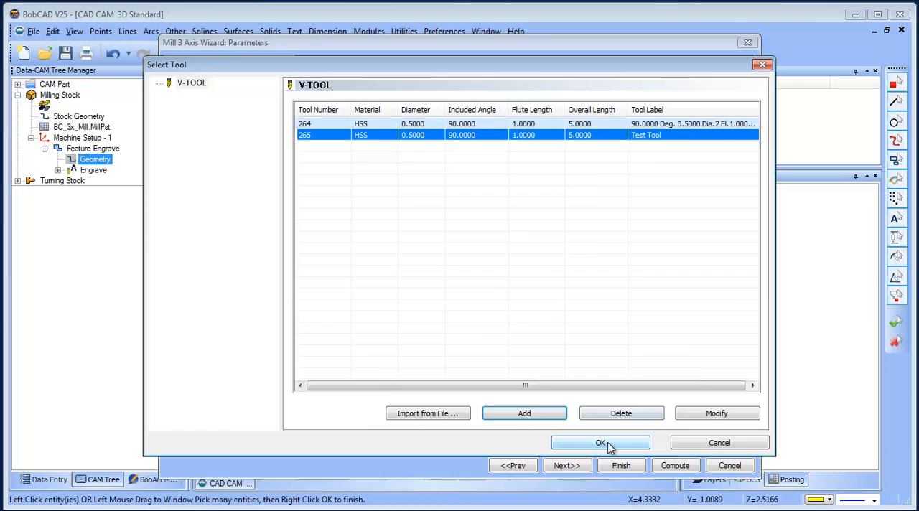
left_click(600, 442)
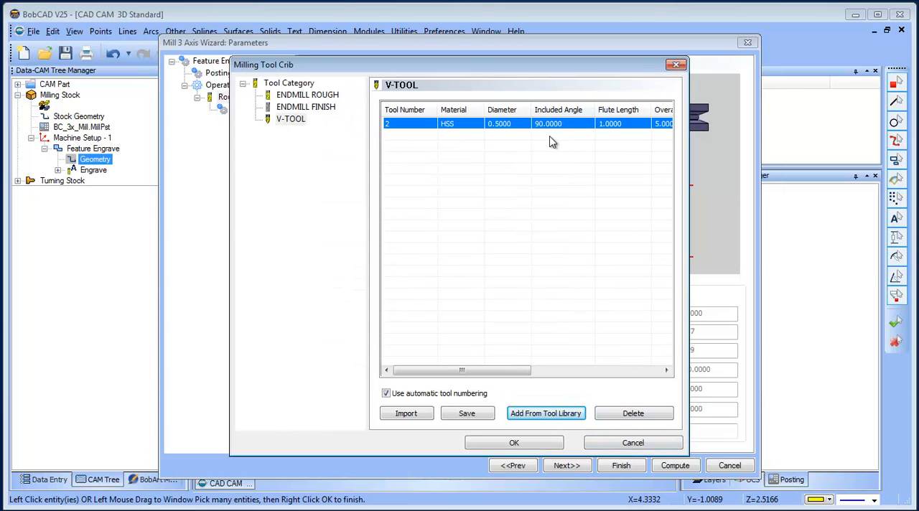
left_click(514, 442)
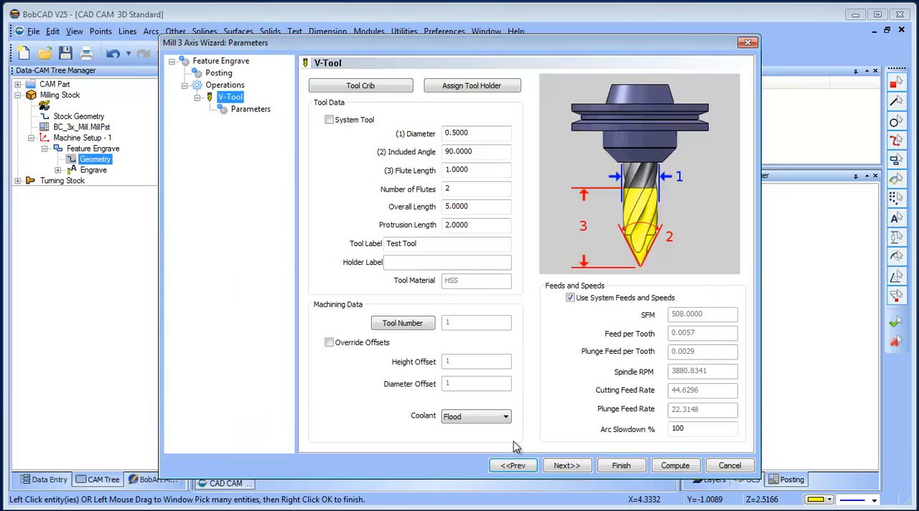
left_click(566, 466)
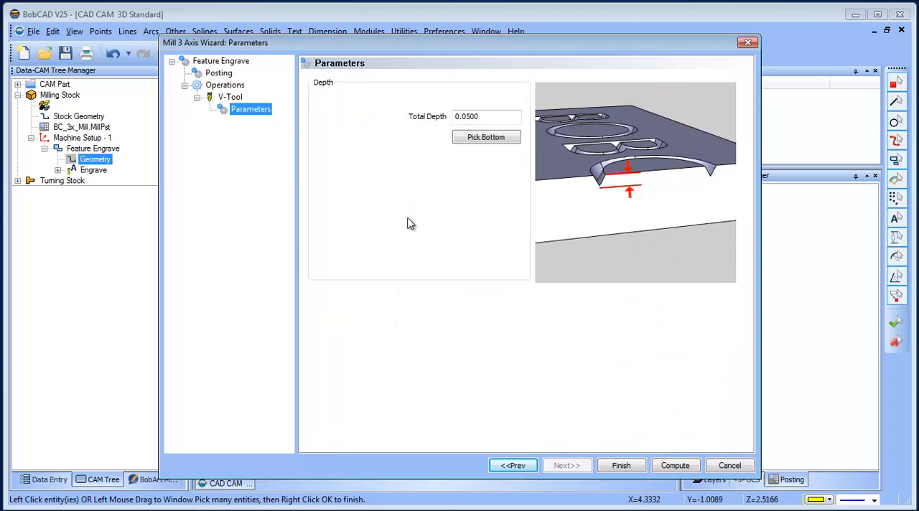
Set the engraving total depth to 0.015 and compute the toolpath
type(".015")
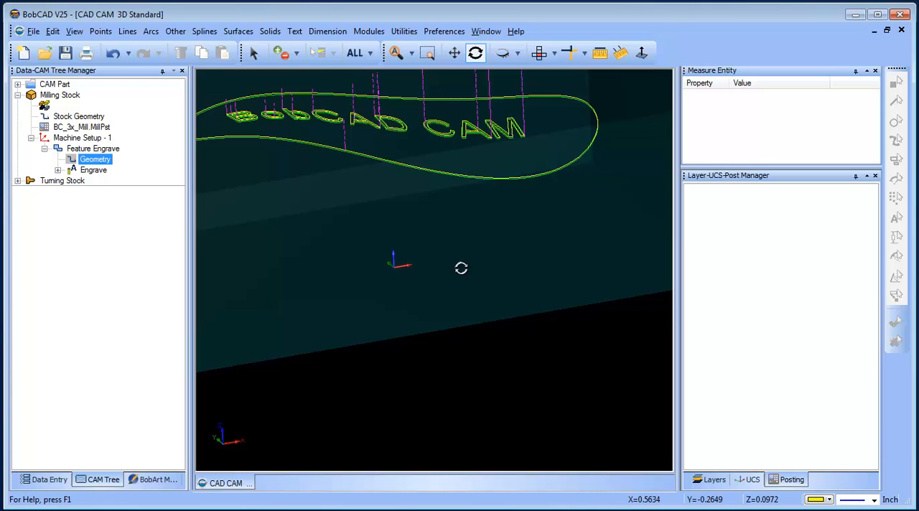
Add a Translate toolpath pattern with 3 copies stepped down 0.01 in Z
left_click(93, 149)
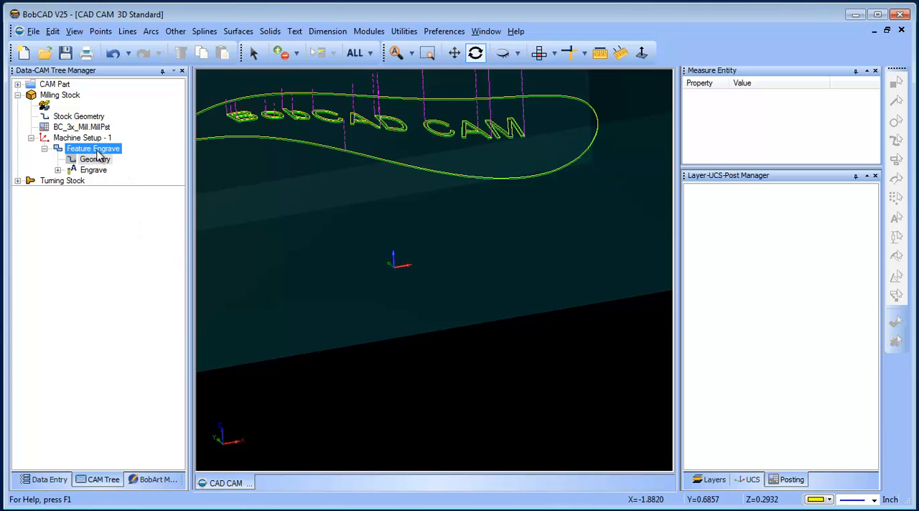
right_click(82, 138)
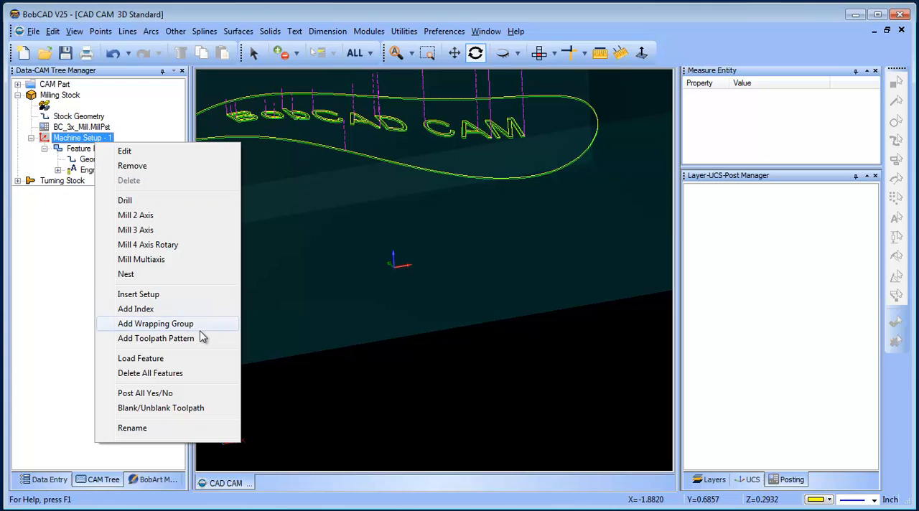
left_click(156, 339)
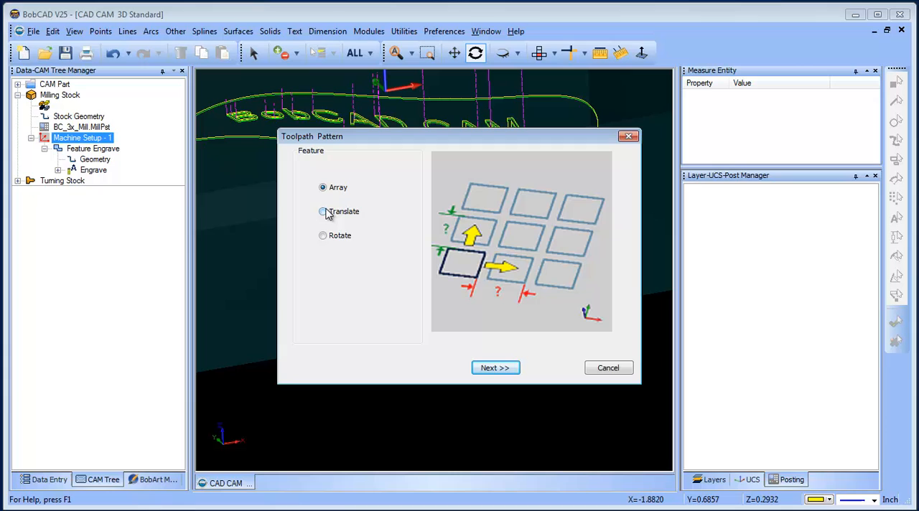
left_click(323, 211)
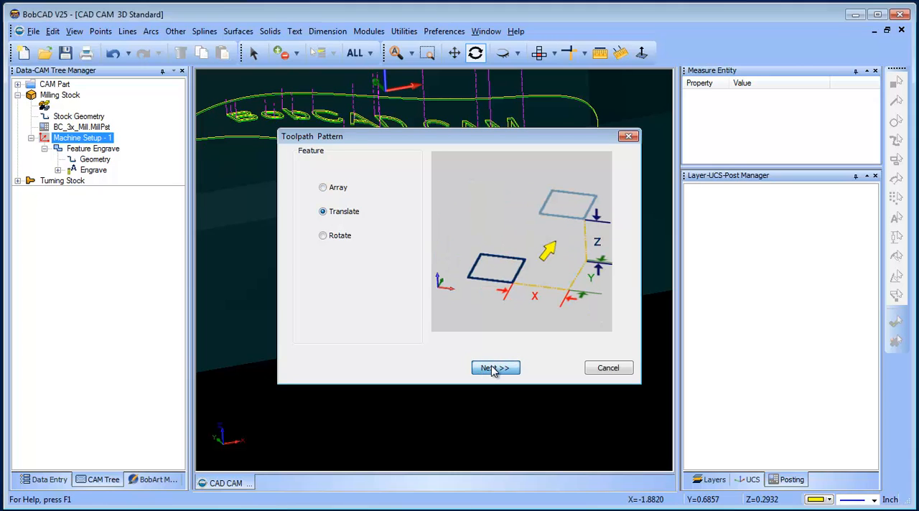
left_click(495, 368)
type("-")
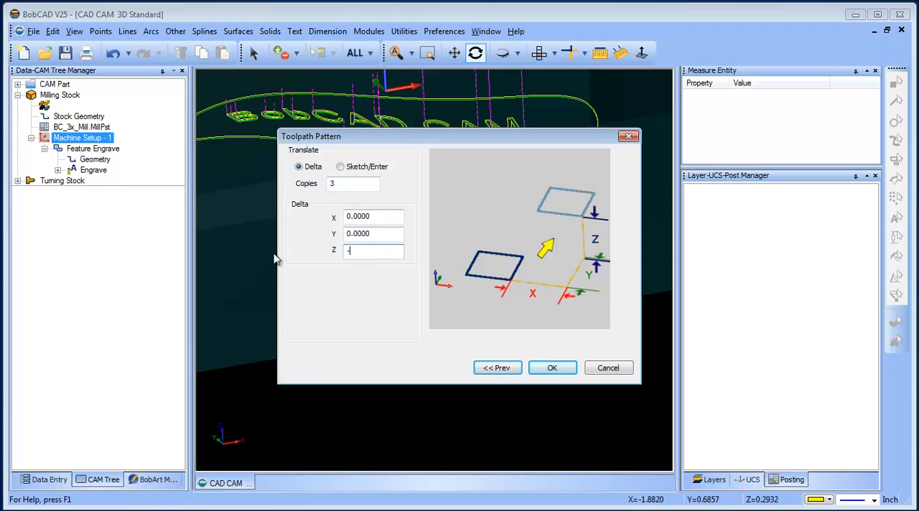
type(".0100")
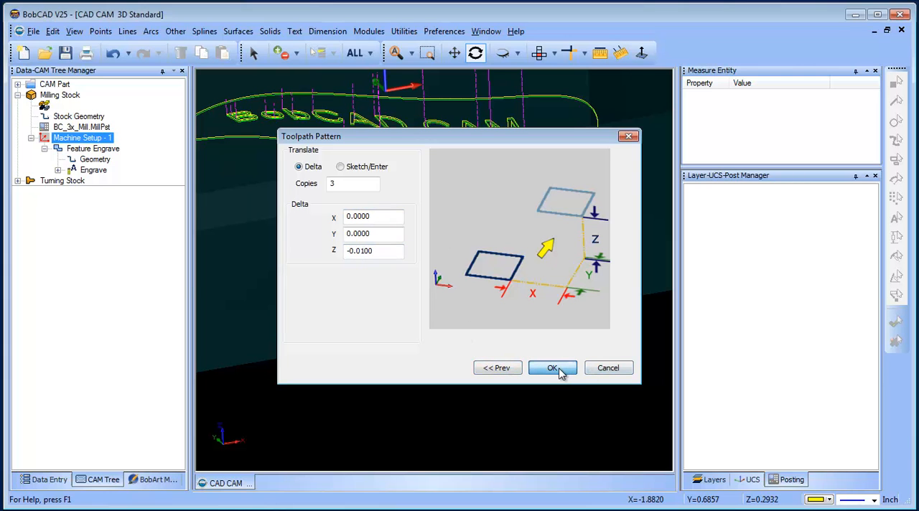
left_click(552, 368)
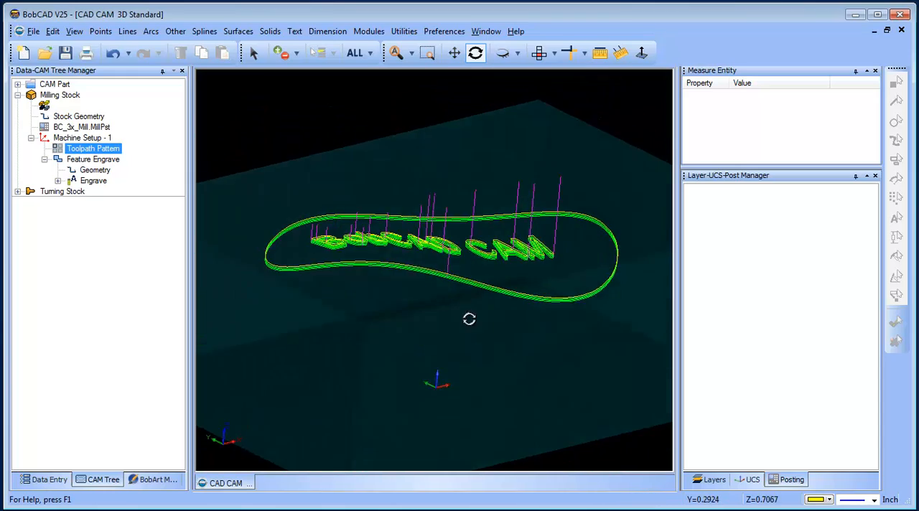
left_click_drag(469, 319, 444, 297)
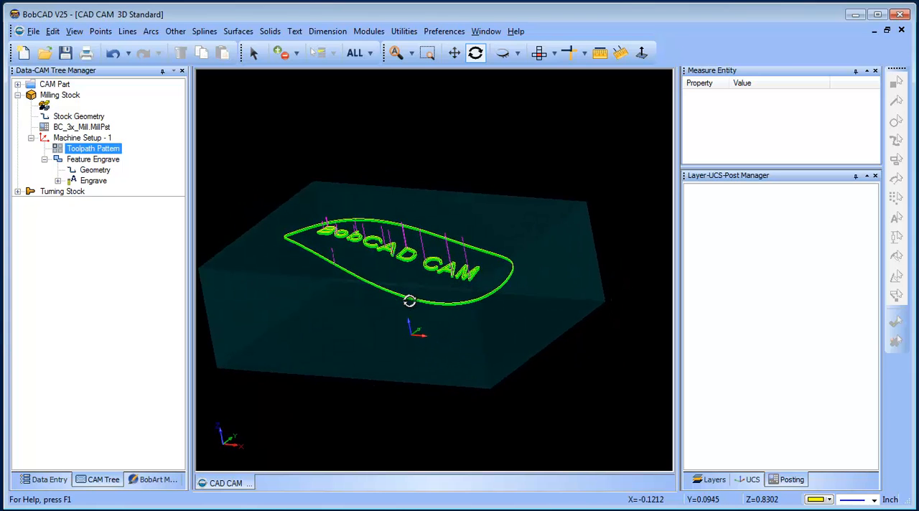
left_click_drag(410, 302, 420, 291)
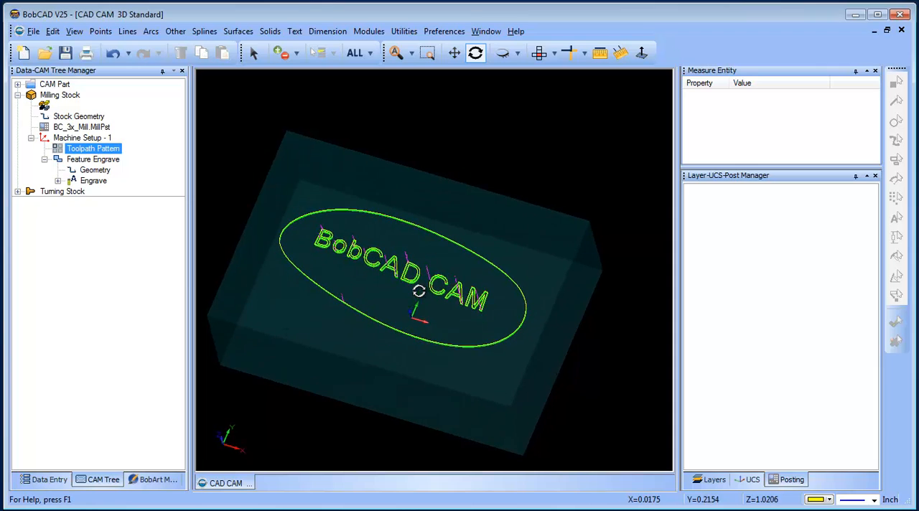
left_click_drag(419, 291, 419, 323)
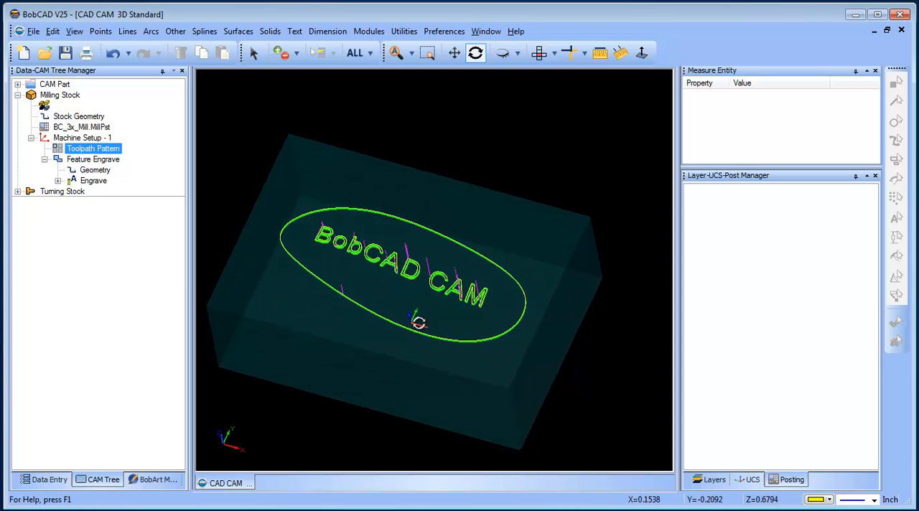